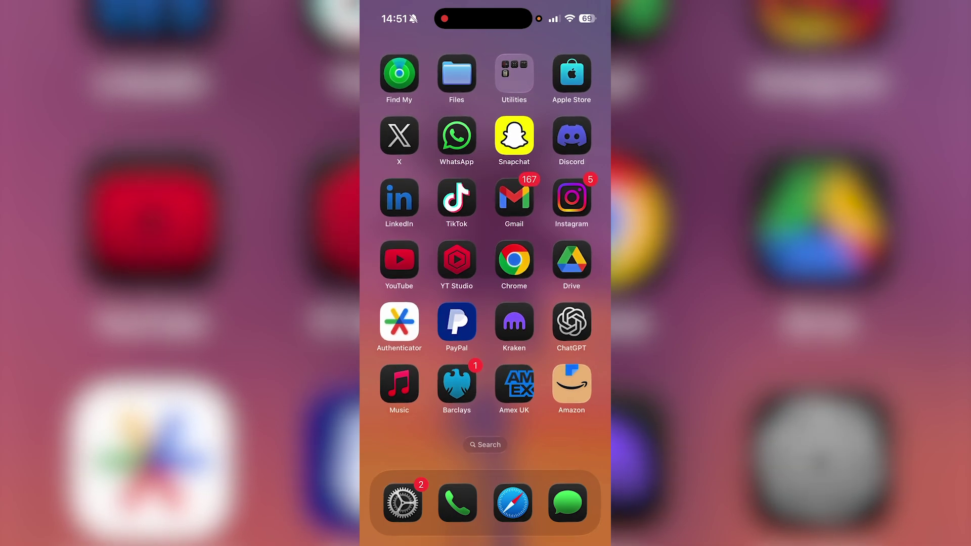
Launch Snapchat from the Home Screen and dismiss Memories to reach the camera view
{"action": "left_click", "coordinate": [513, 134]}
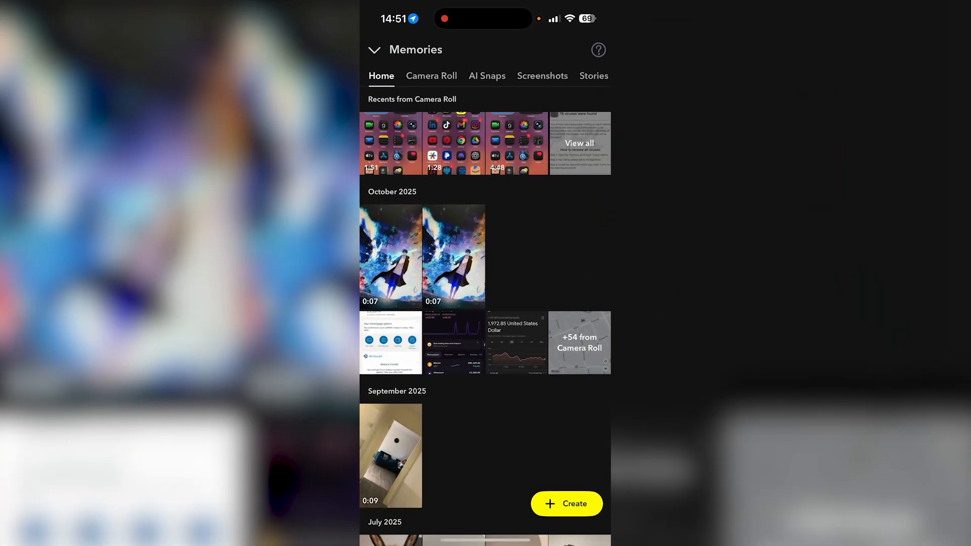
{"action": "left_click", "coordinate": [374, 50]}
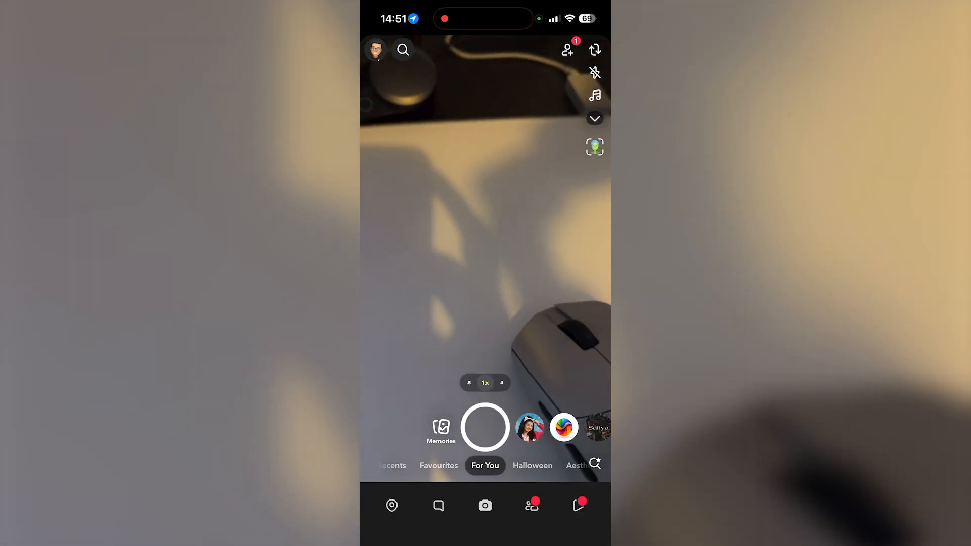
{"action": "left_click", "coordinate": [441, 427]}
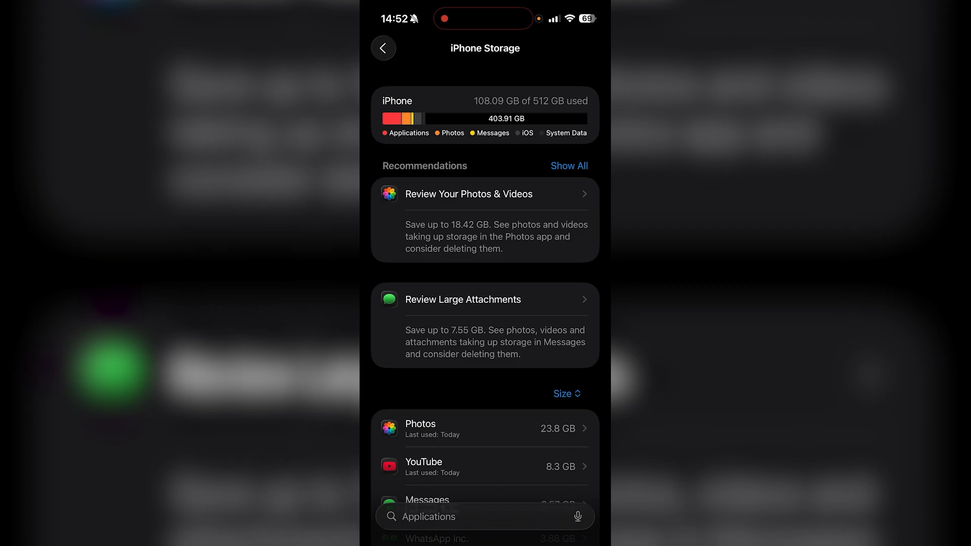
Search 'Snapc' in iPhone Storage and open Snapchat's page showing 303.5 MB app size and 518.4 MB data
{"action": "type", "text": "Snapc"}
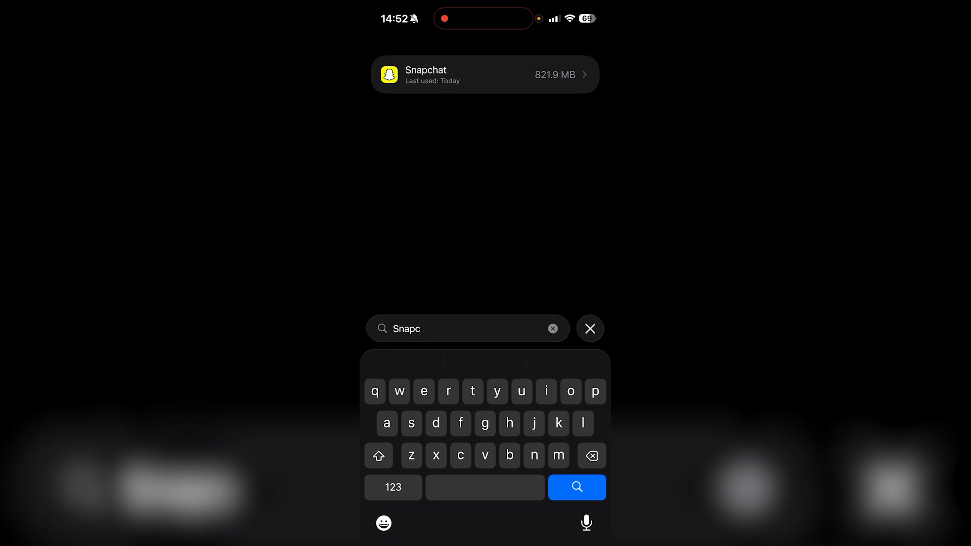
{"action": "left_click", "coordinate": [485, 74]}
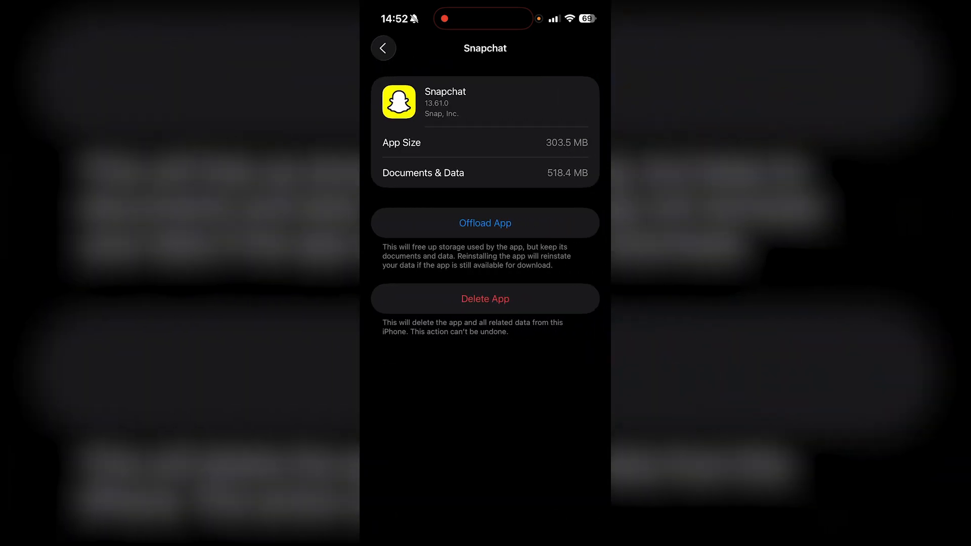